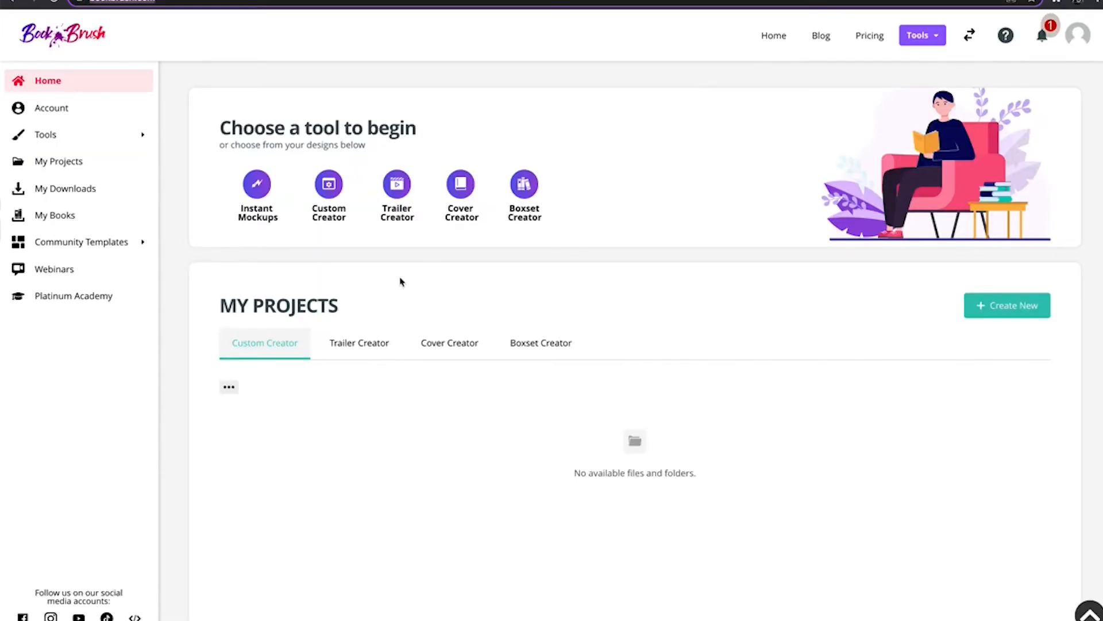
mouse_move(354, 246)
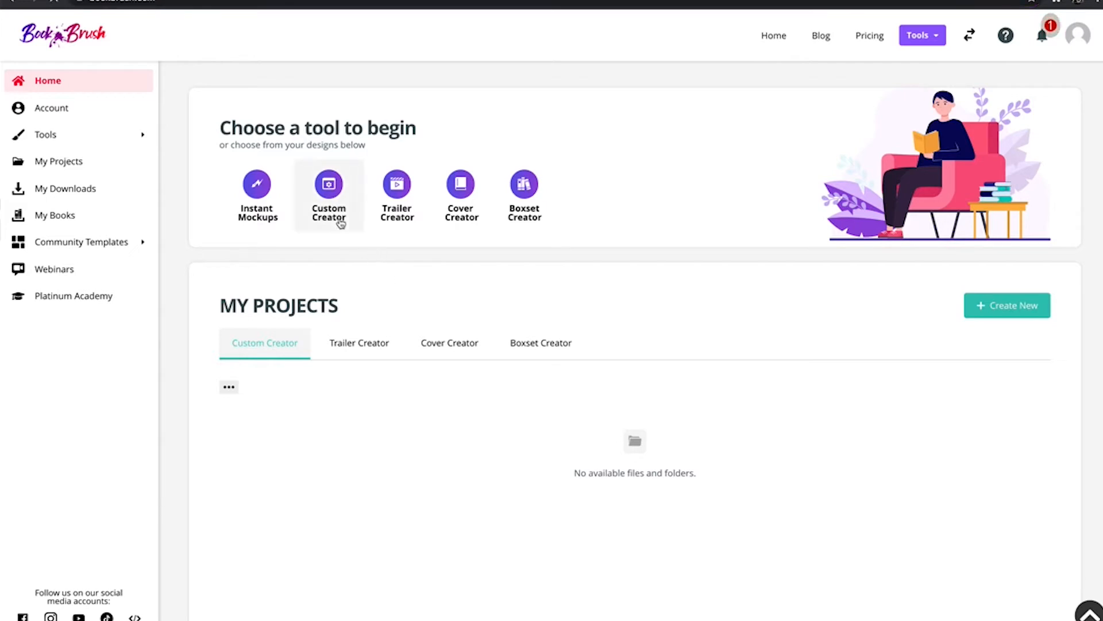
- Launch the Custom Creator and show the Community Templates gallery
click(329, 189)
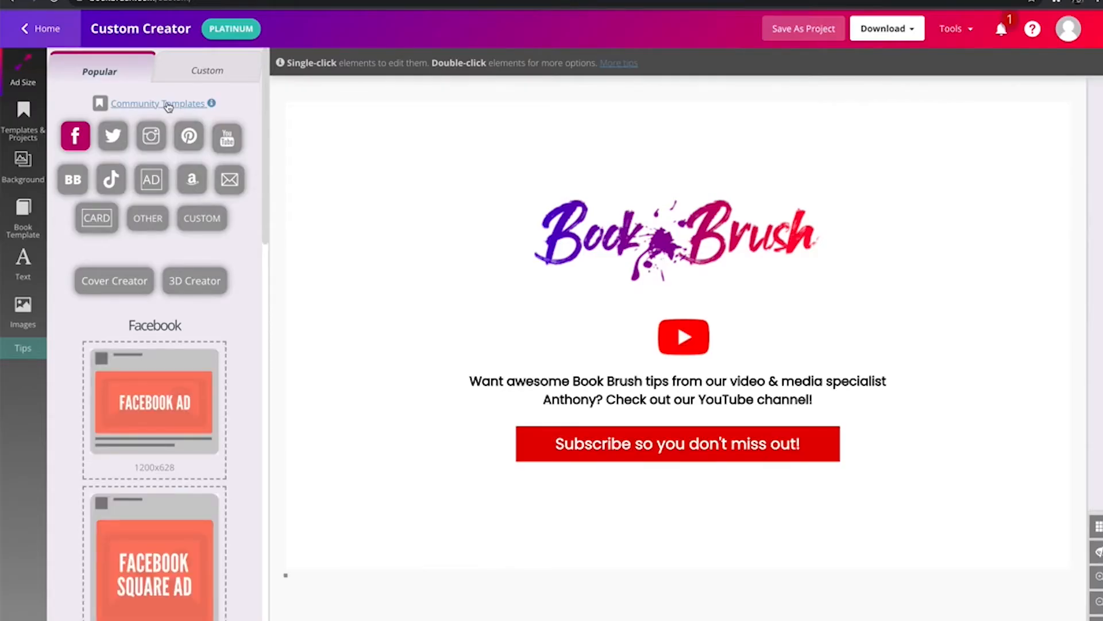
click(157, 103)
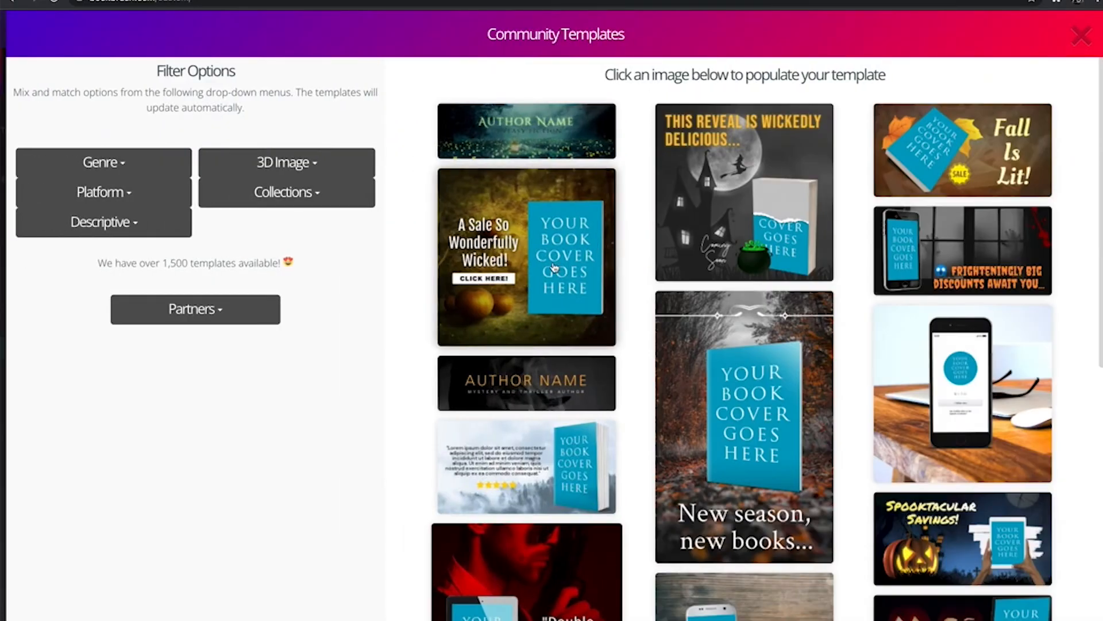
- Load the 'A Sale So Wonderfully Wicked!' template and show its cover placeholder options
click(525, 257)
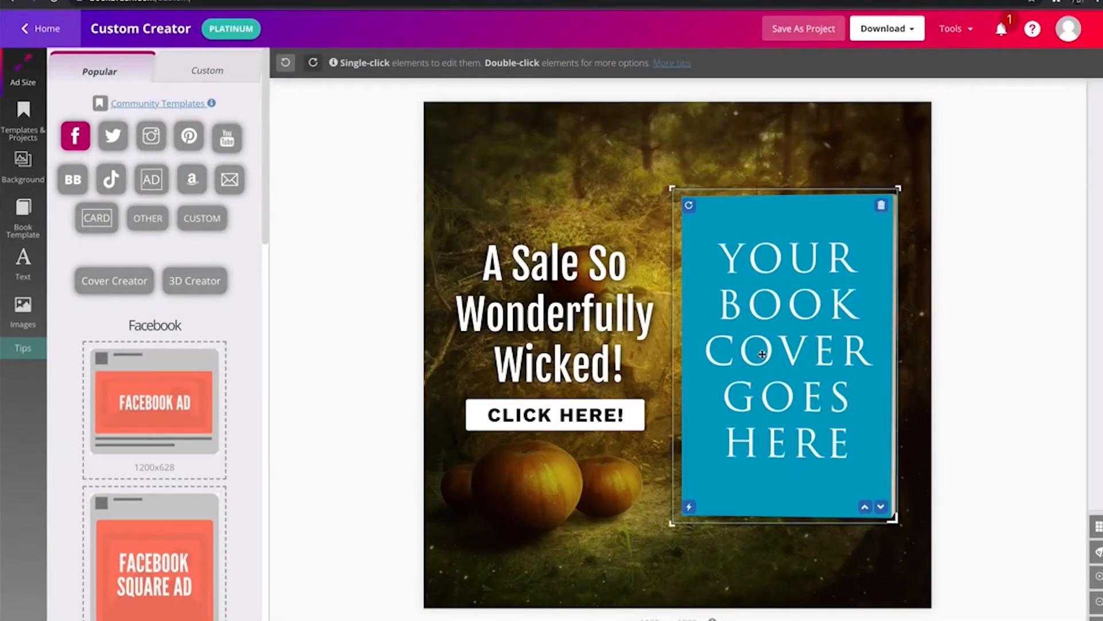
mouse_move(726, 268)
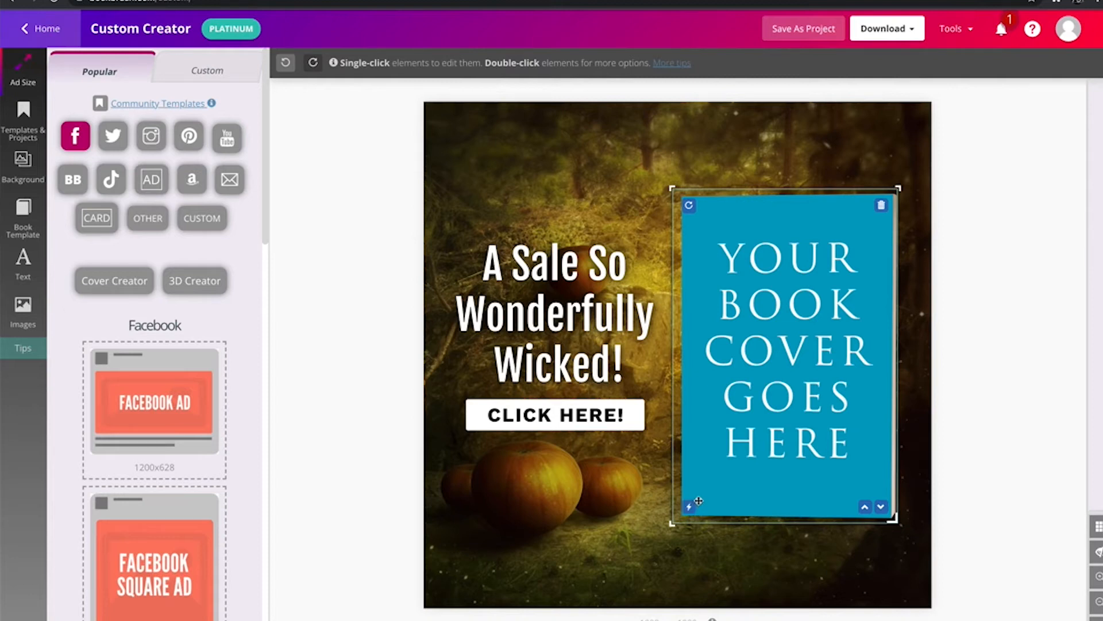
click(783, 352)
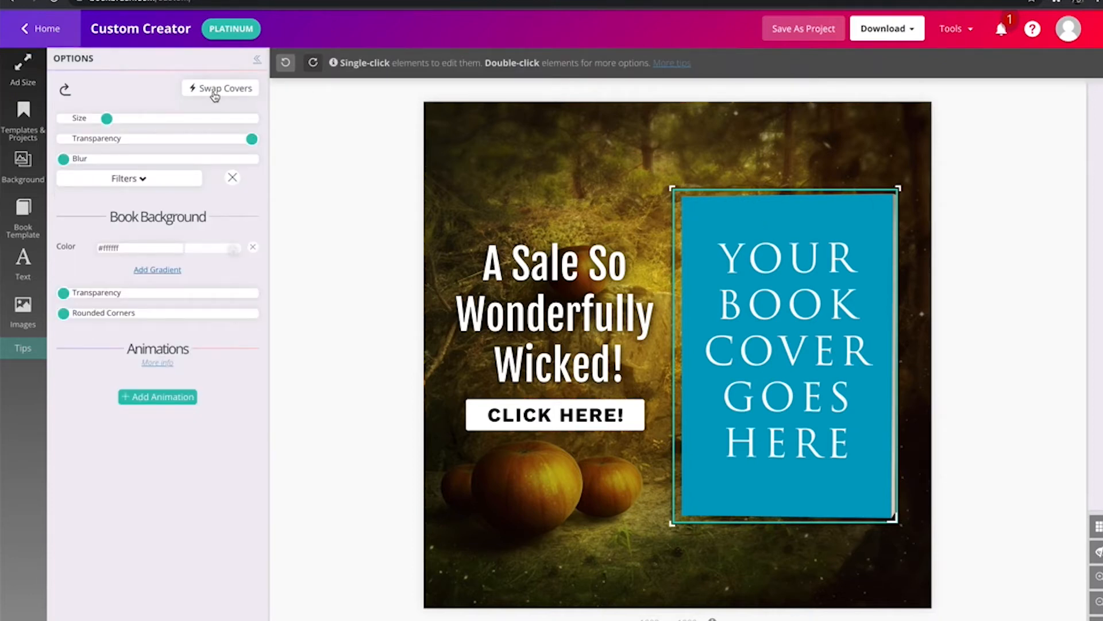
- Swap the placeholder for the Maestra Rising cover, then return to the Home dashboard
click(782, 355)
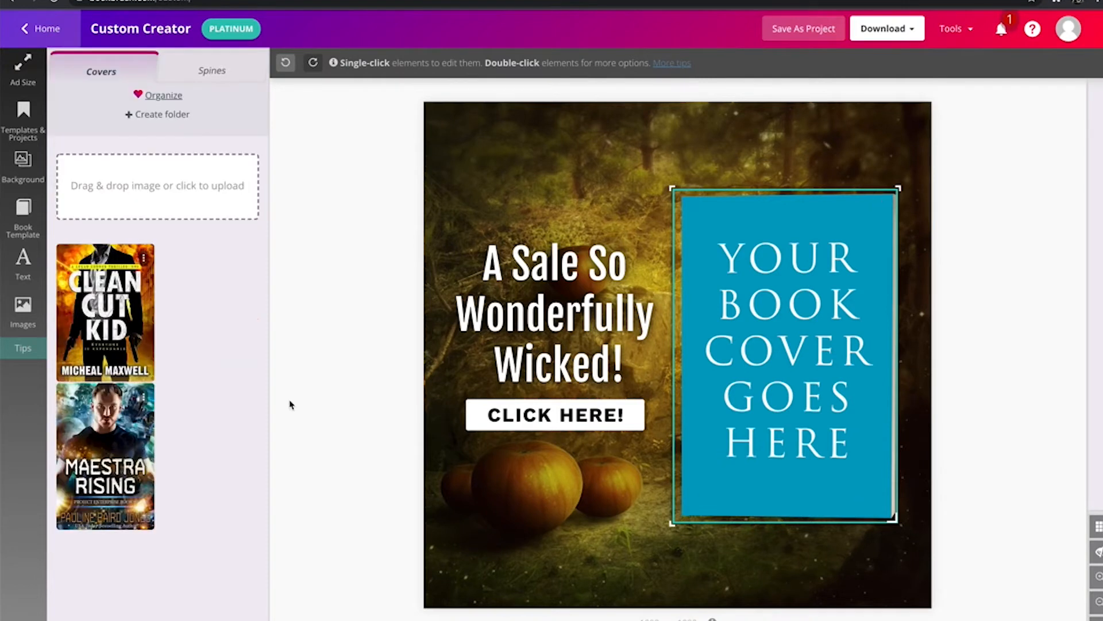
click(23, 215)
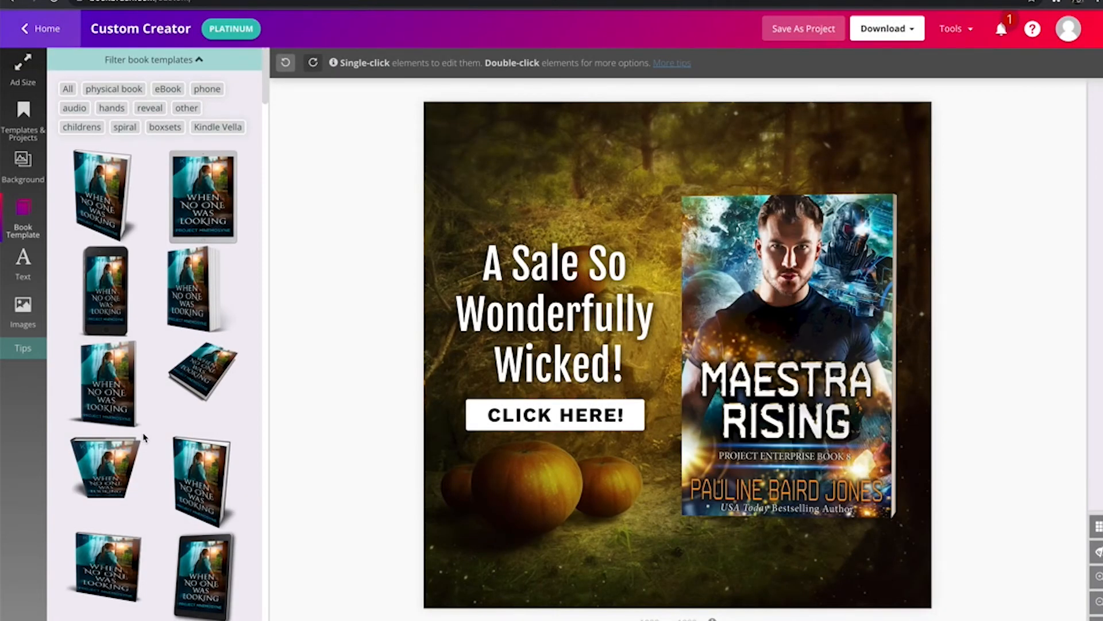
click(40, 27)
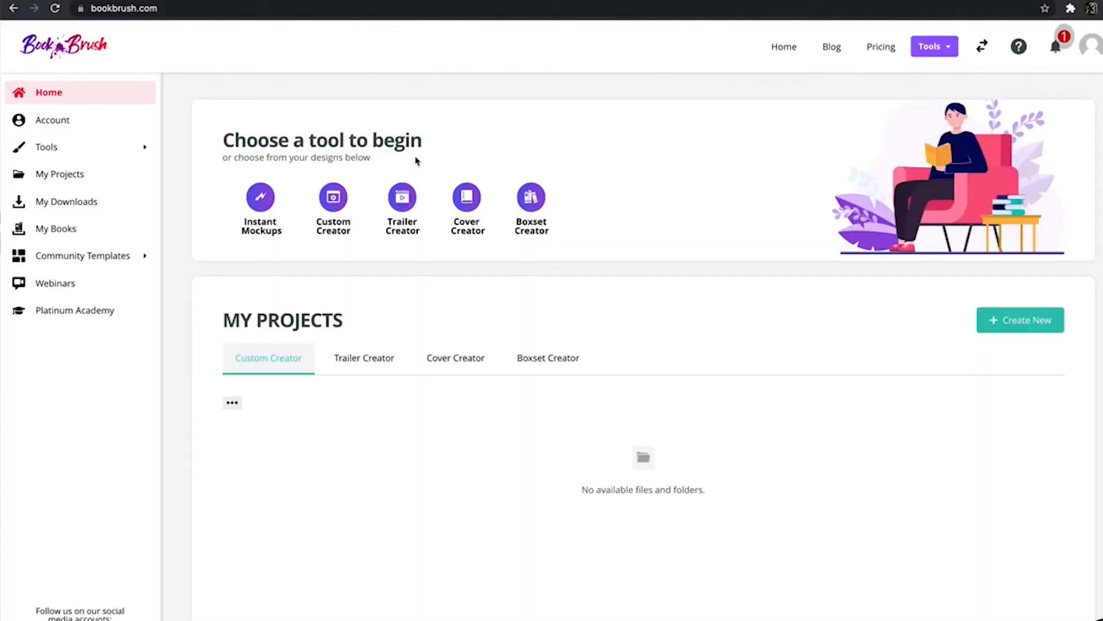
- Launch the Trailer Creator with the city-at-night 'Your Passage Here' template
click(402, 203)
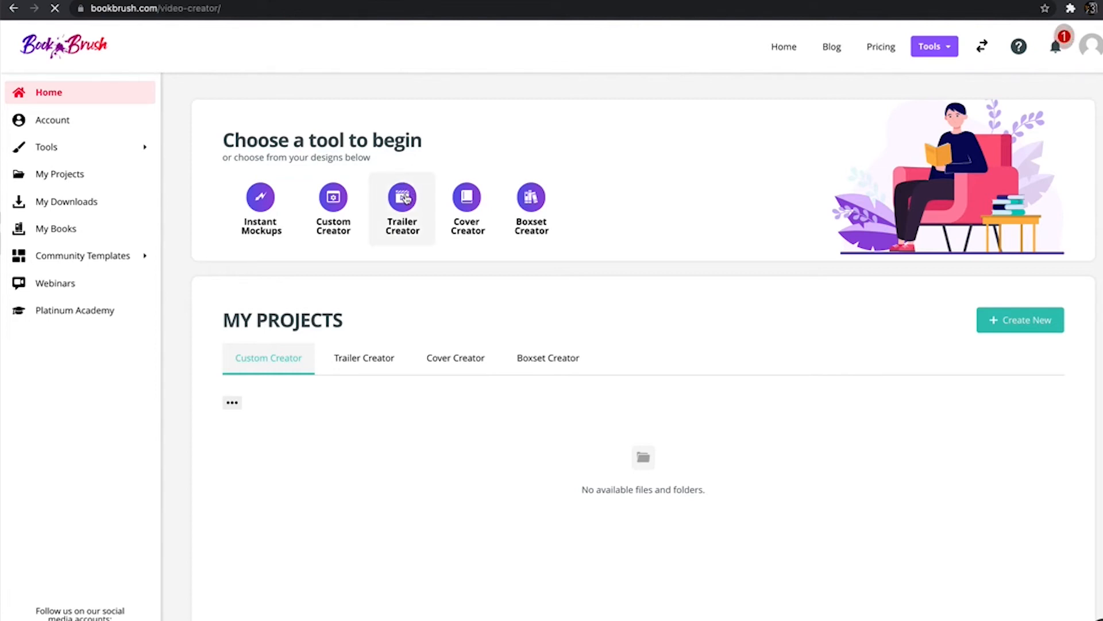
click(402, 197)
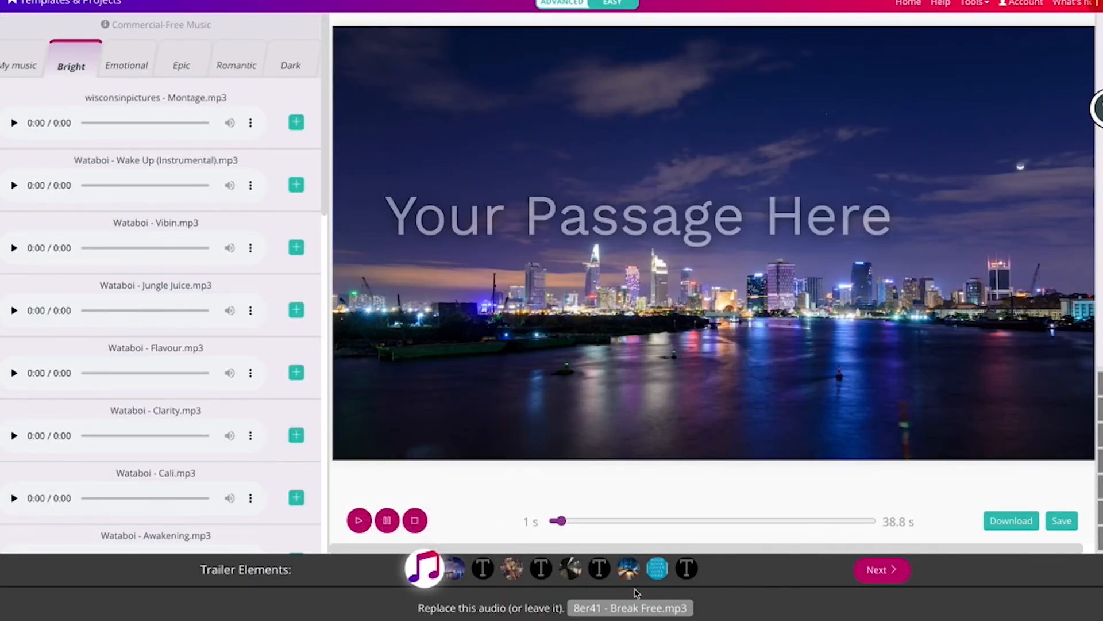
- Select the trailer's book cover element and replace it with the Maestra Rising cover
click(657, 568)
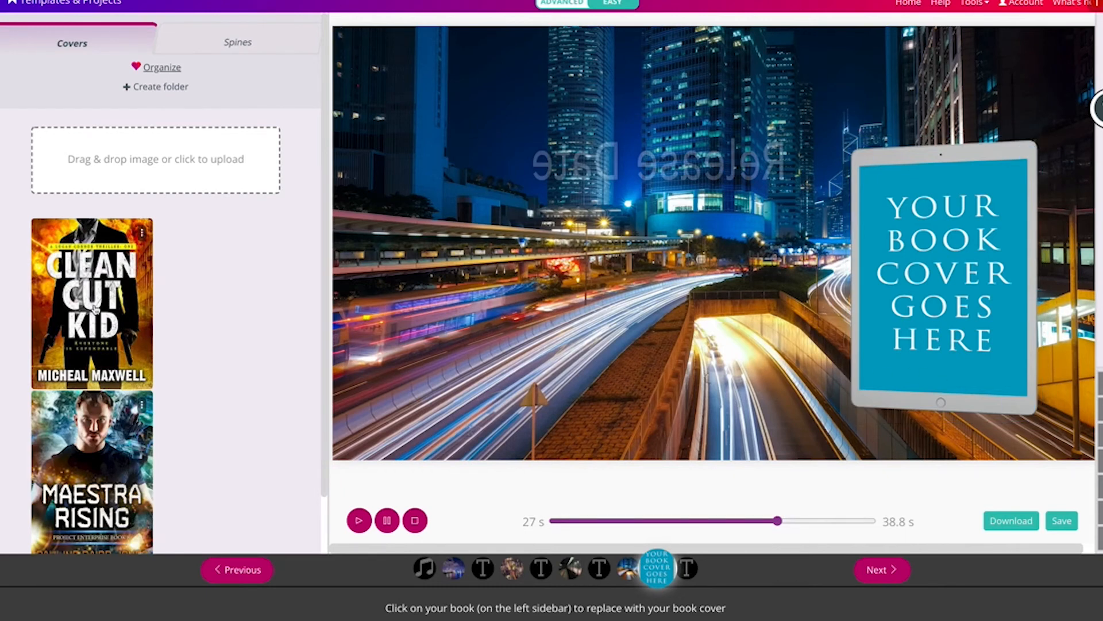
click(92, 303)
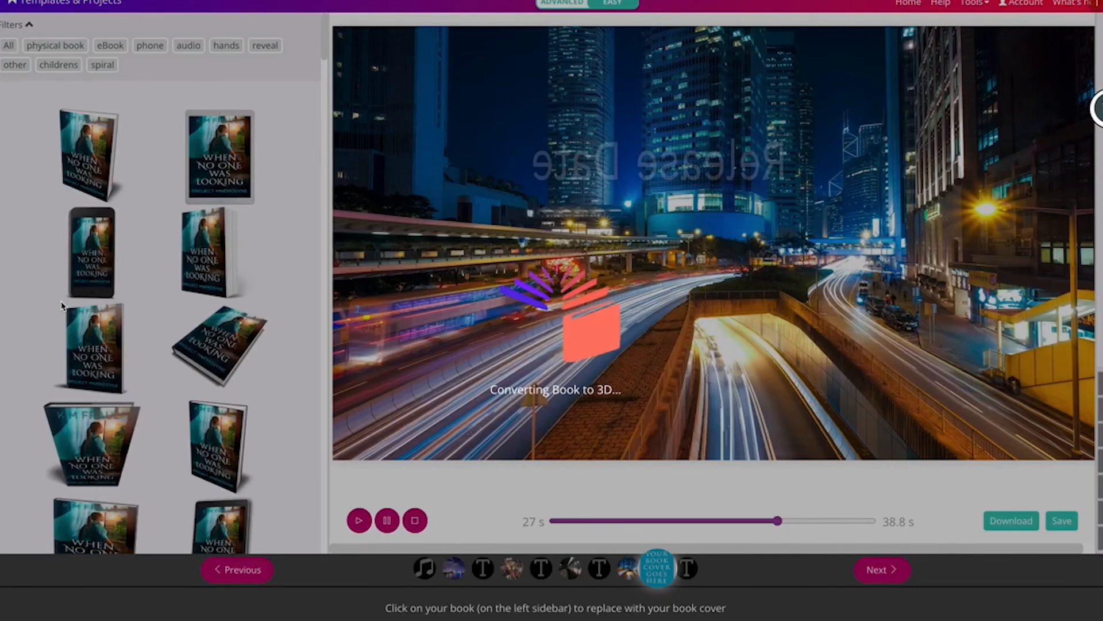